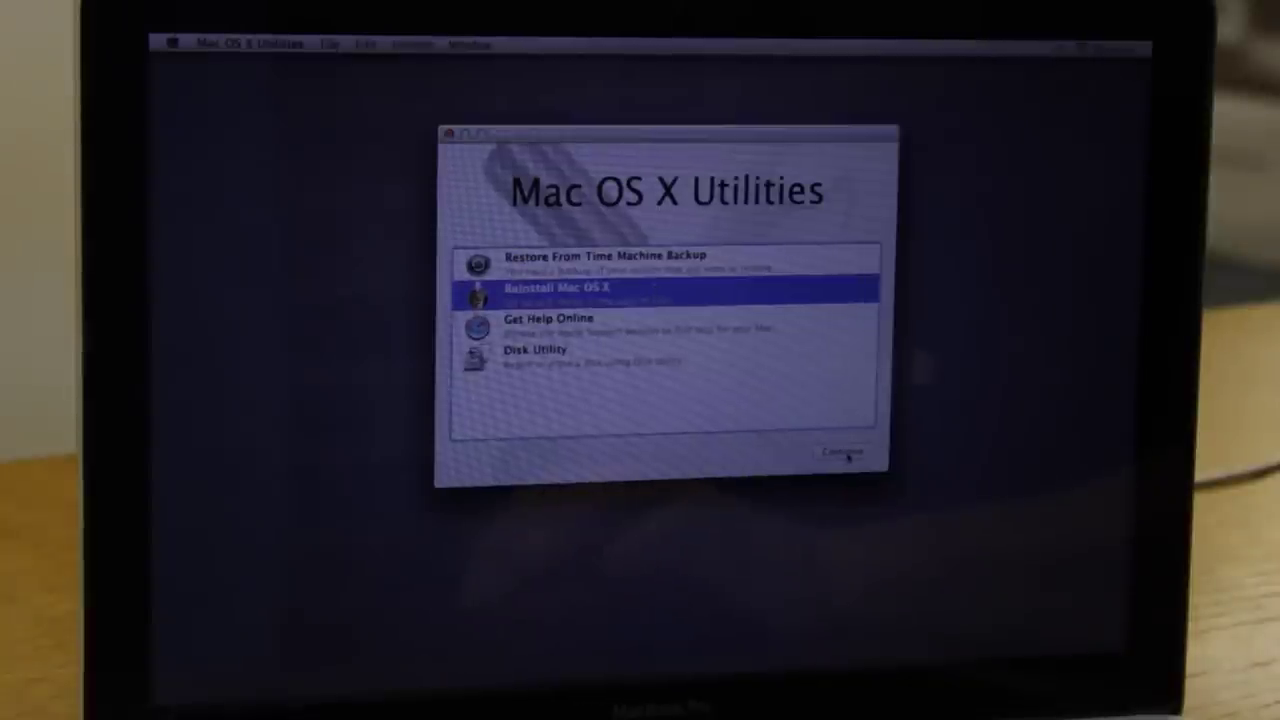
# Step: Launch the Mac OS X Lion reinstaller and proceed past its welcome screen to the eligibility check
pyautogui.click(840, 452)
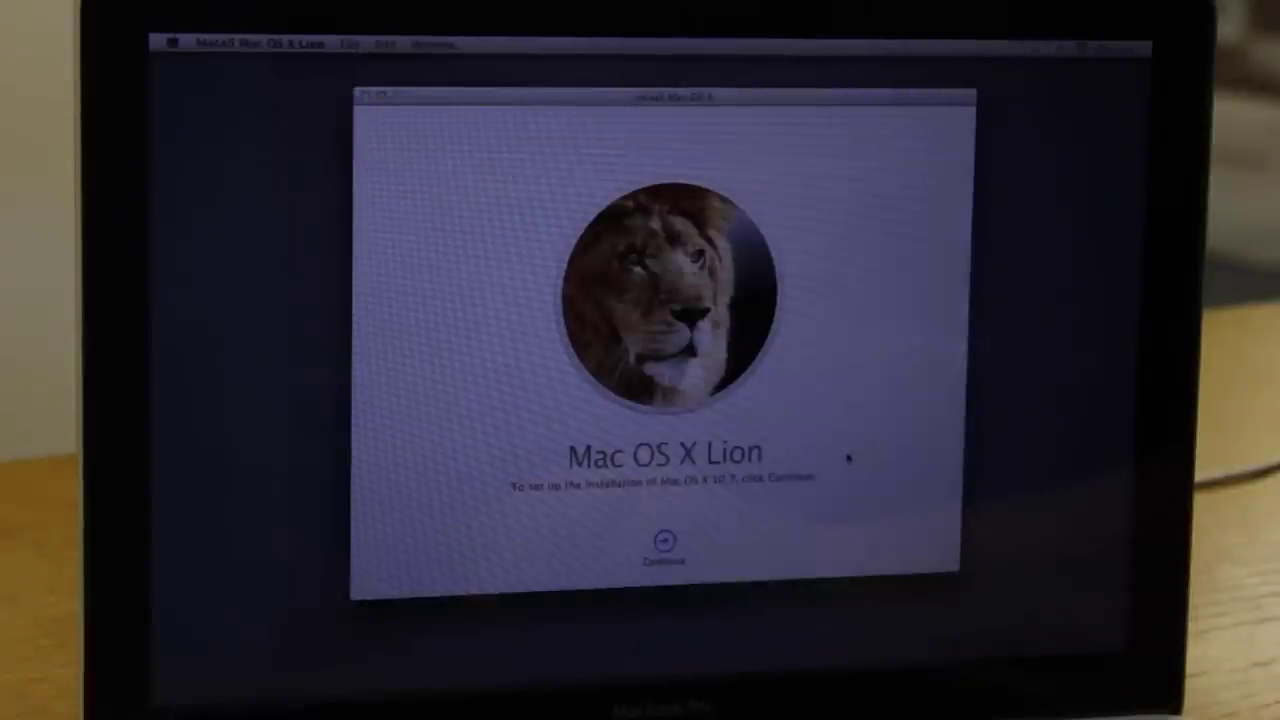
pyautogui.click(661, 549)
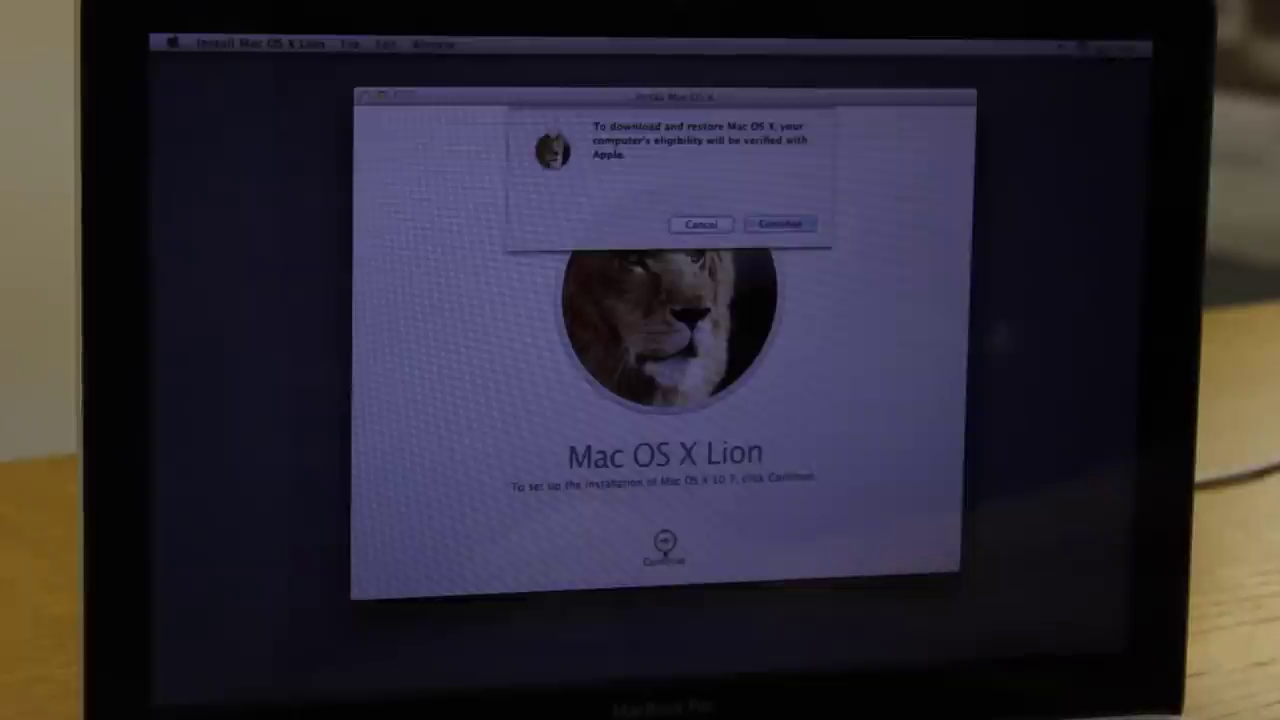